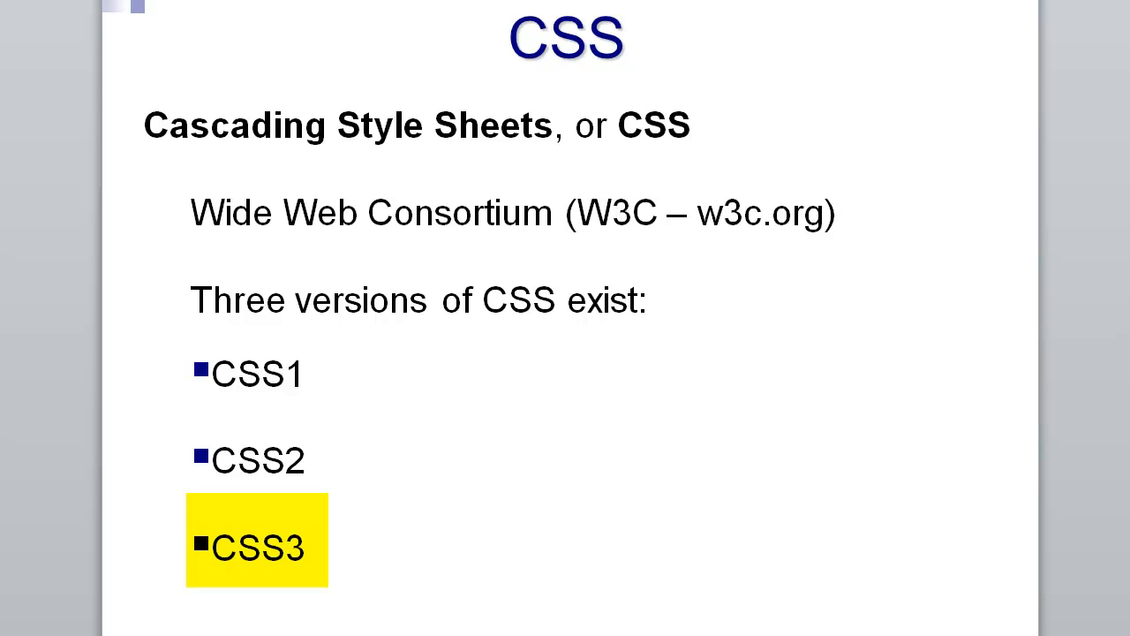
Advance from the CSS overview slide to the Inline Style slide with the h2 example.
{"action": "left_click", "coordinate": [258, 538]}
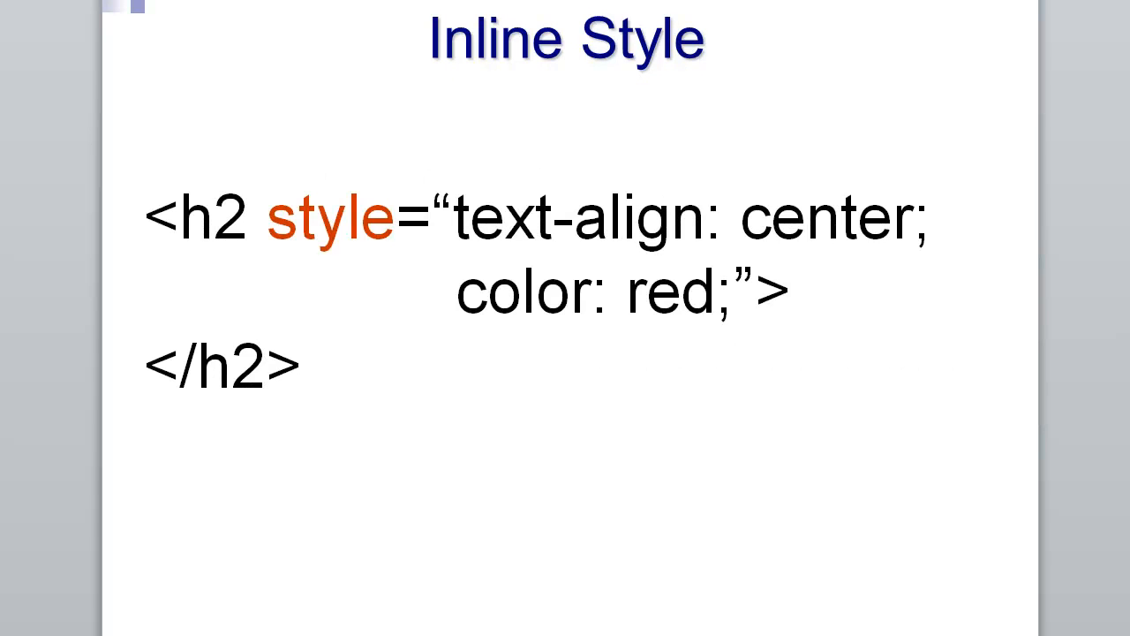
Advance to the Embedded Style slide about styles applied to a selector.
{"action": "double_click", "coordinate": [332, 216]}
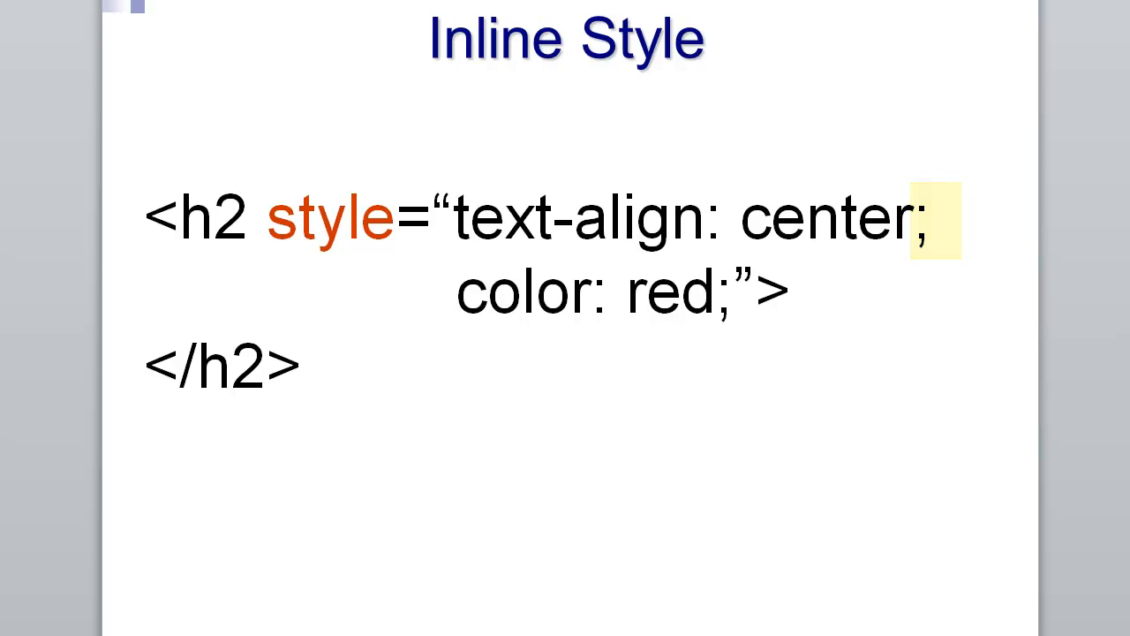
{"action": "key", "text": "Right"}
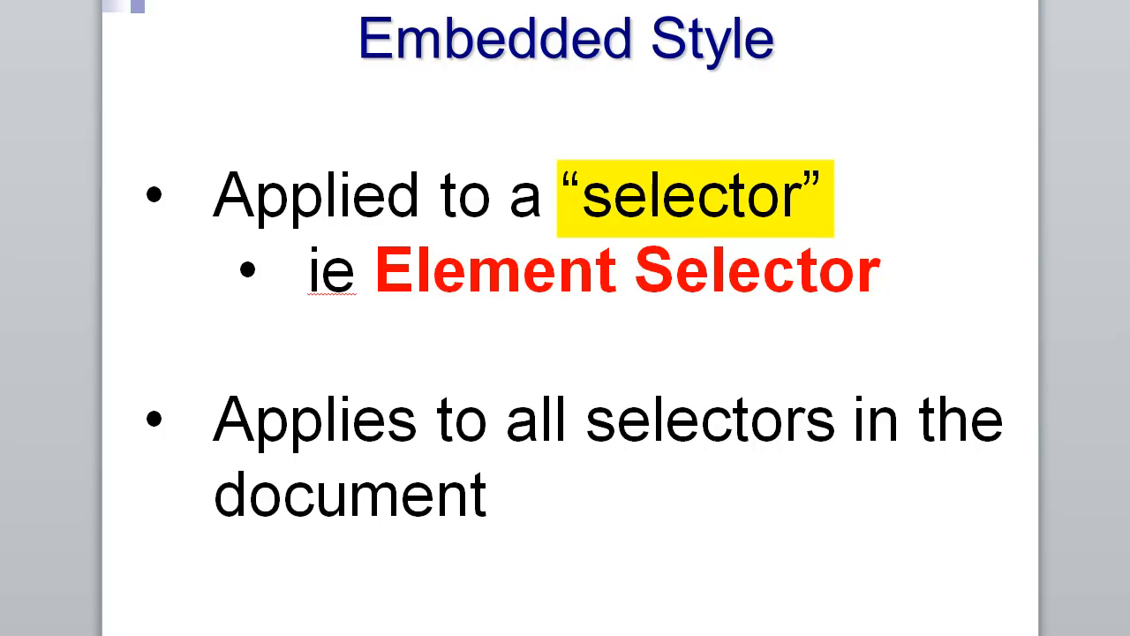
Advance past the Embedded Style slide to the External Style slide.
{"action": "left_click", "coordinate": [692, 194]}
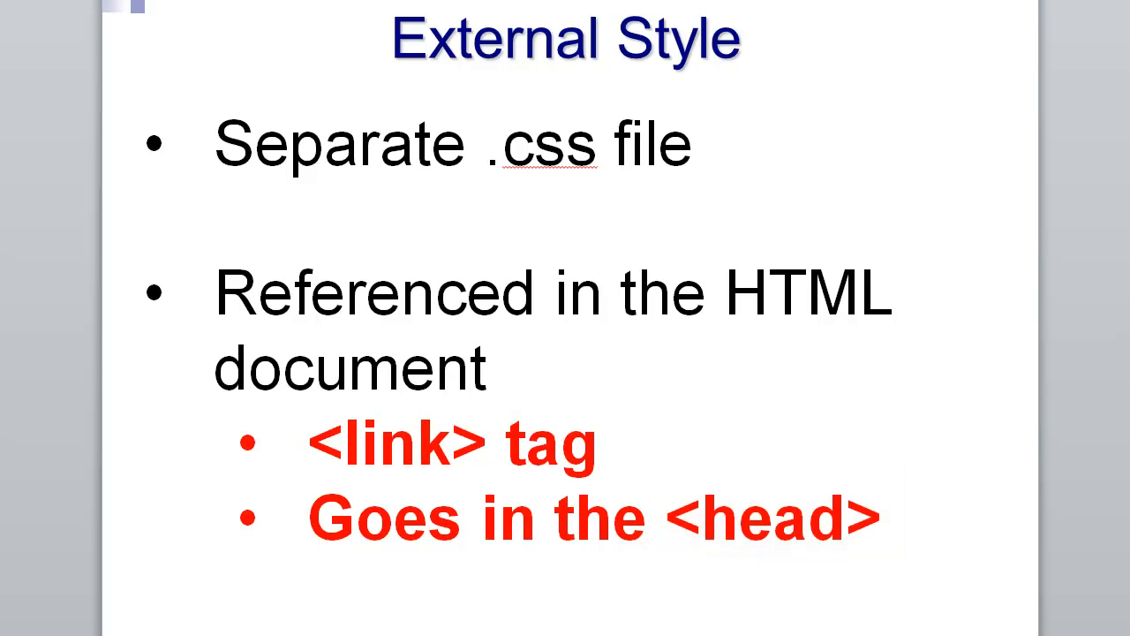
Advance from the External Style slide to the CSS Comments slide.
{"action": "key", "text": "right"}
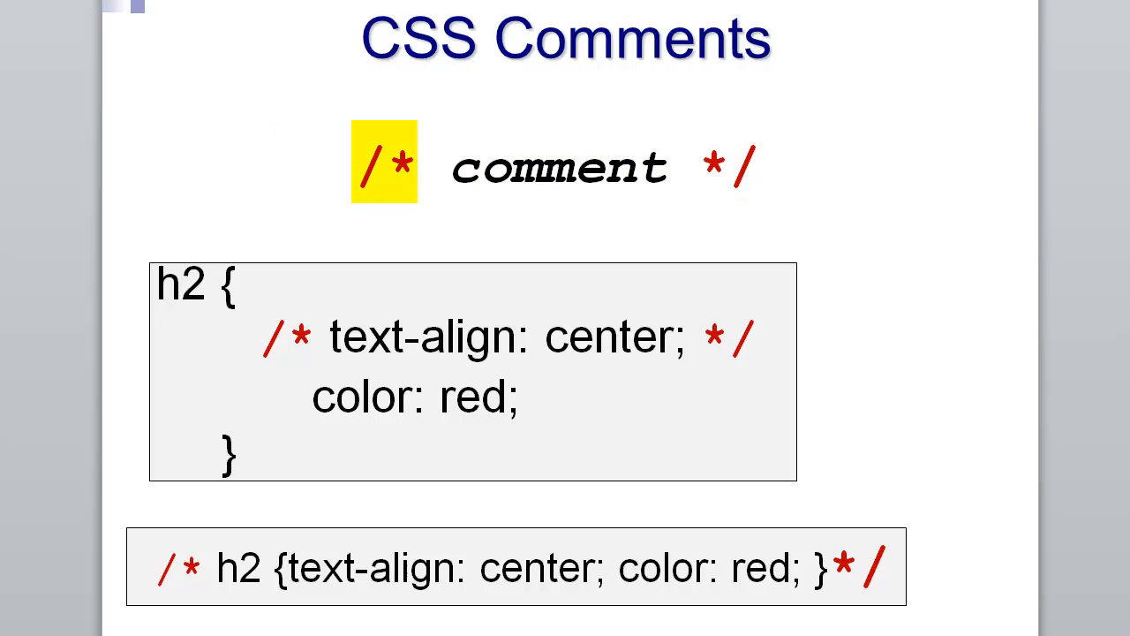
Move the highlight to the closing */ marker, then advance to the next slide.
{"action": "left_click", "coordinate": [731, 161]}
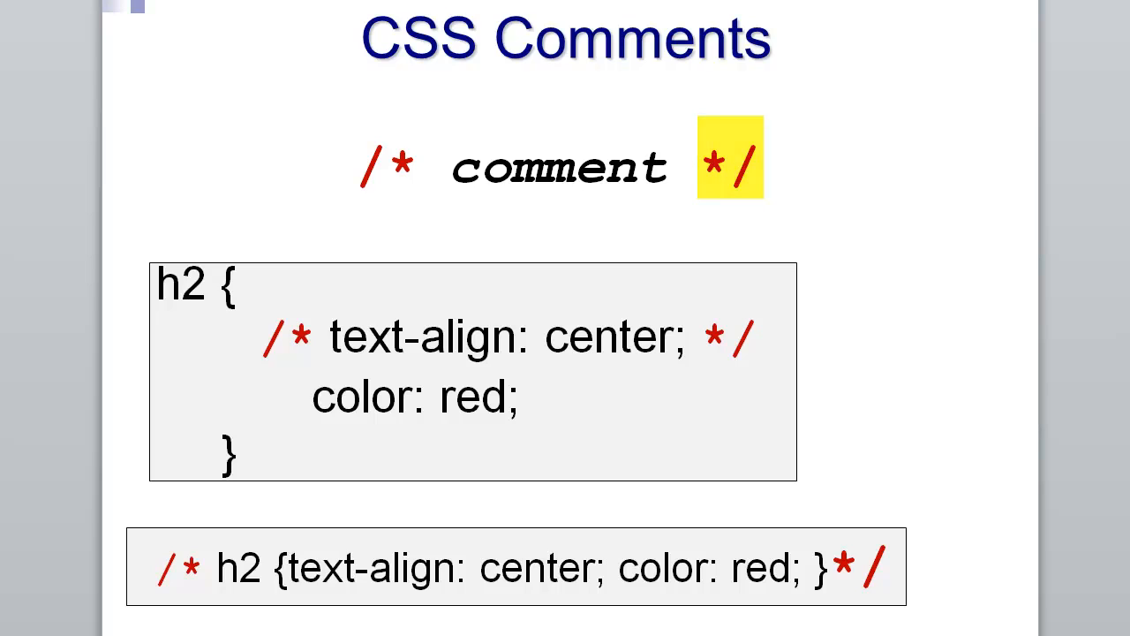
{"action": "left_click", "coordinate": [731, 159]}
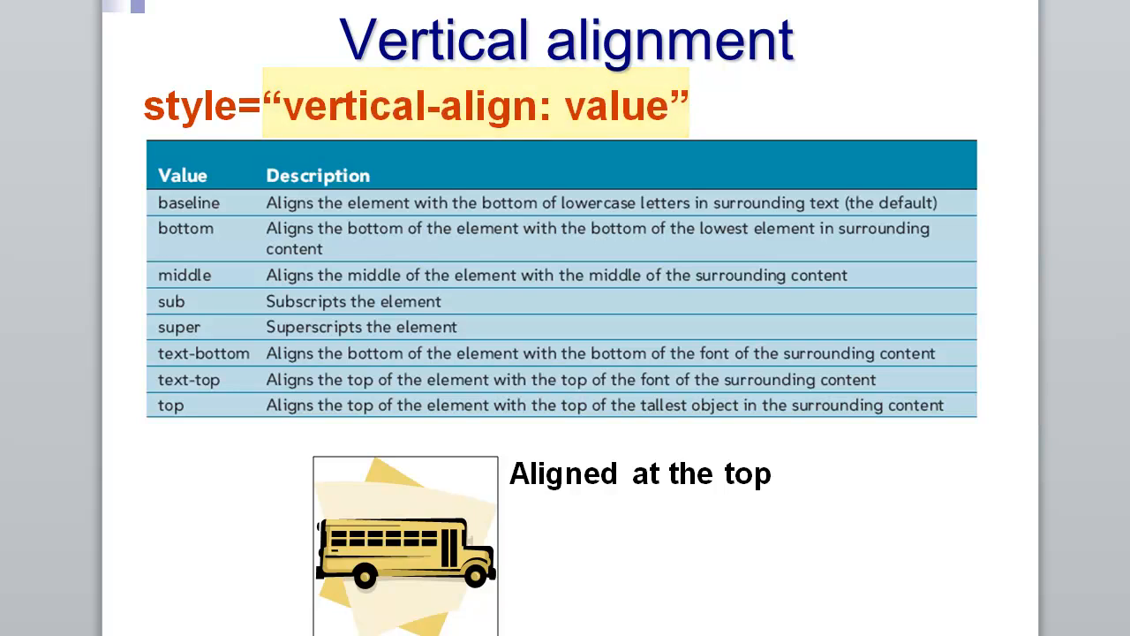
Clear the highlight on the vertical-align syntax on the Vertical alignment slide.
{"action": "left_click", "coordinate": [474, 104]}
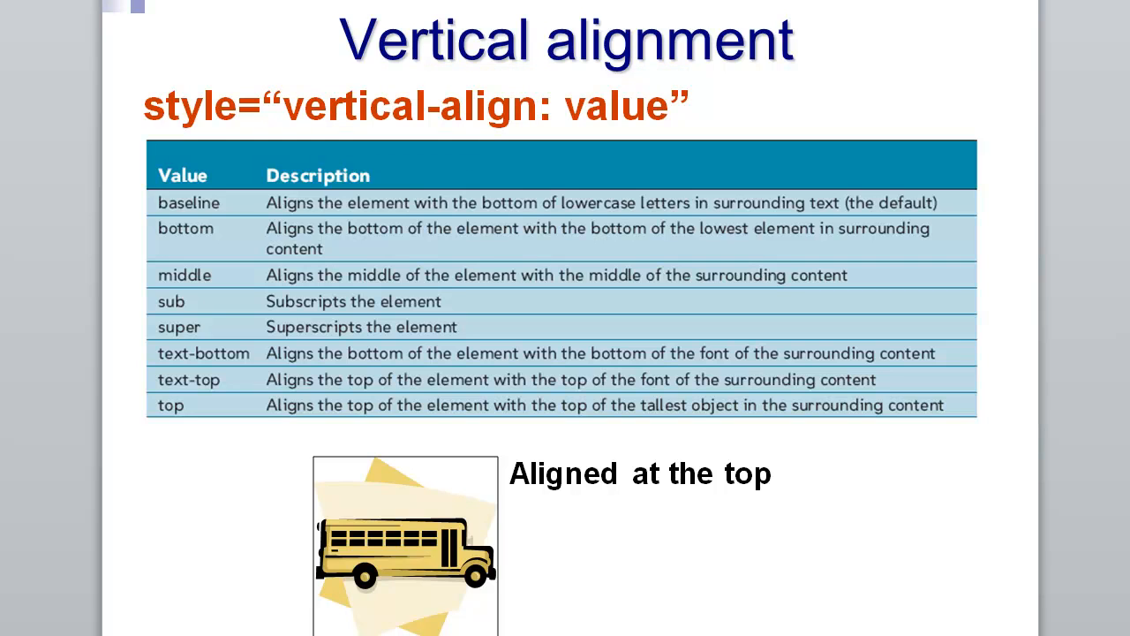